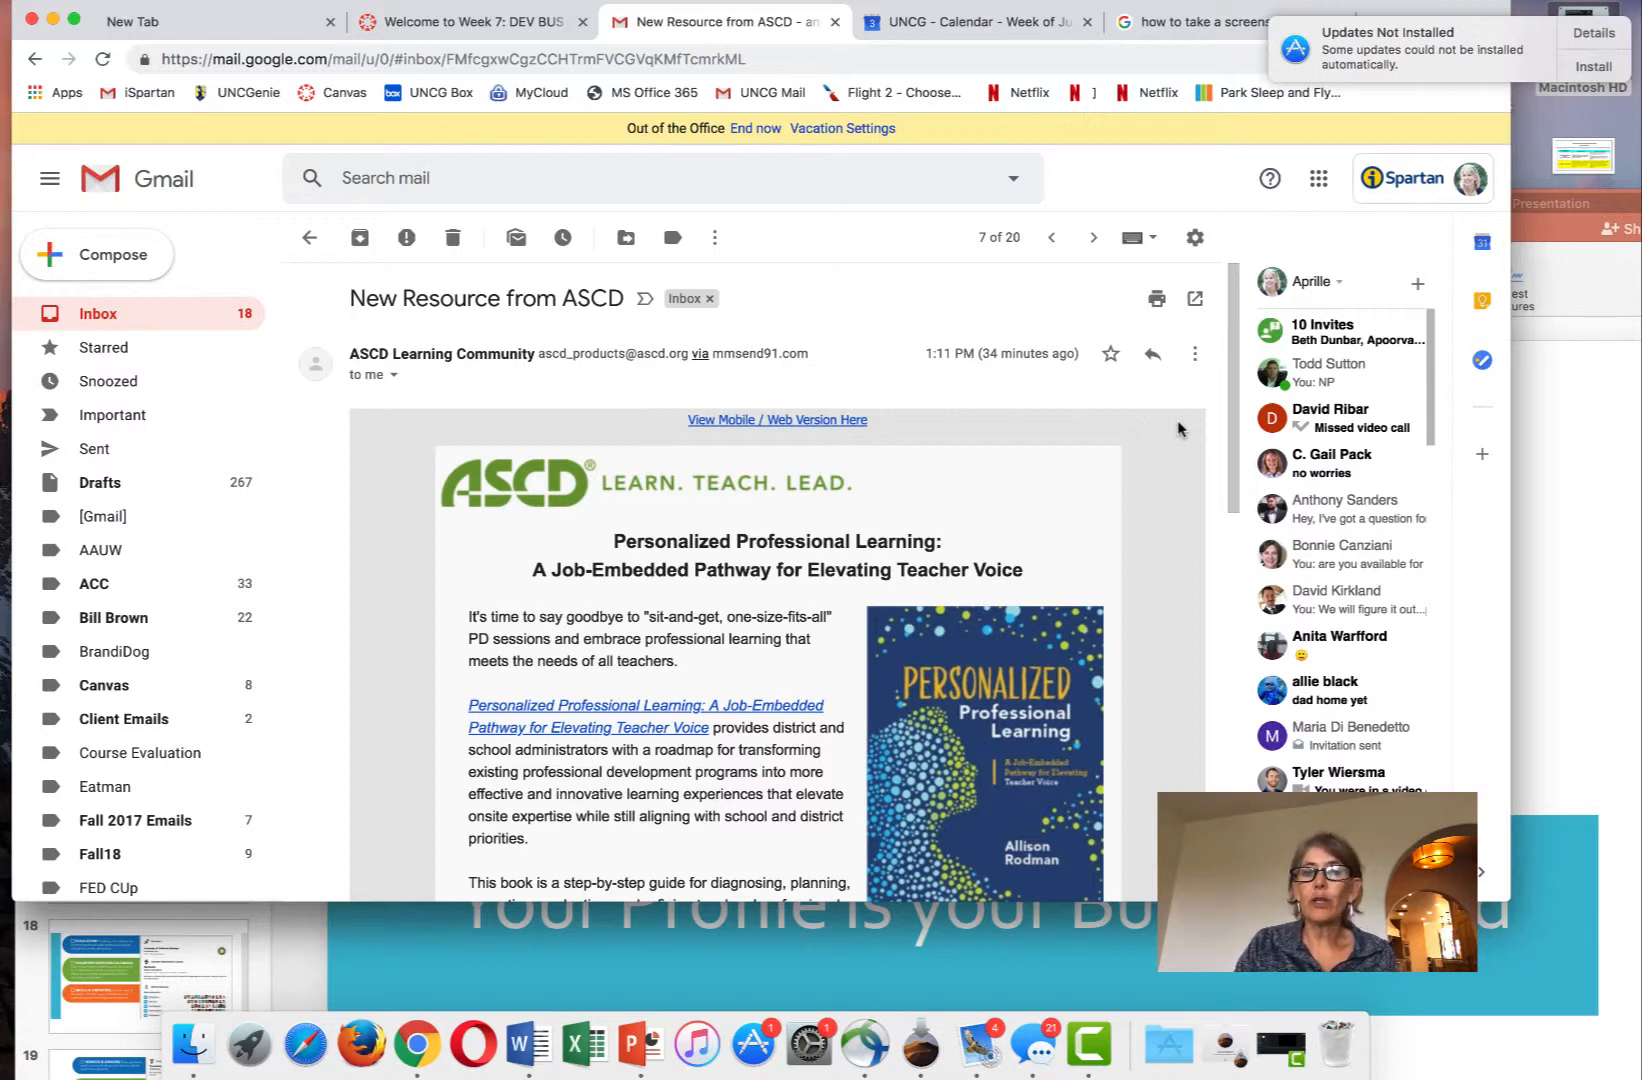
pyautogui.moveTo(997, 399)
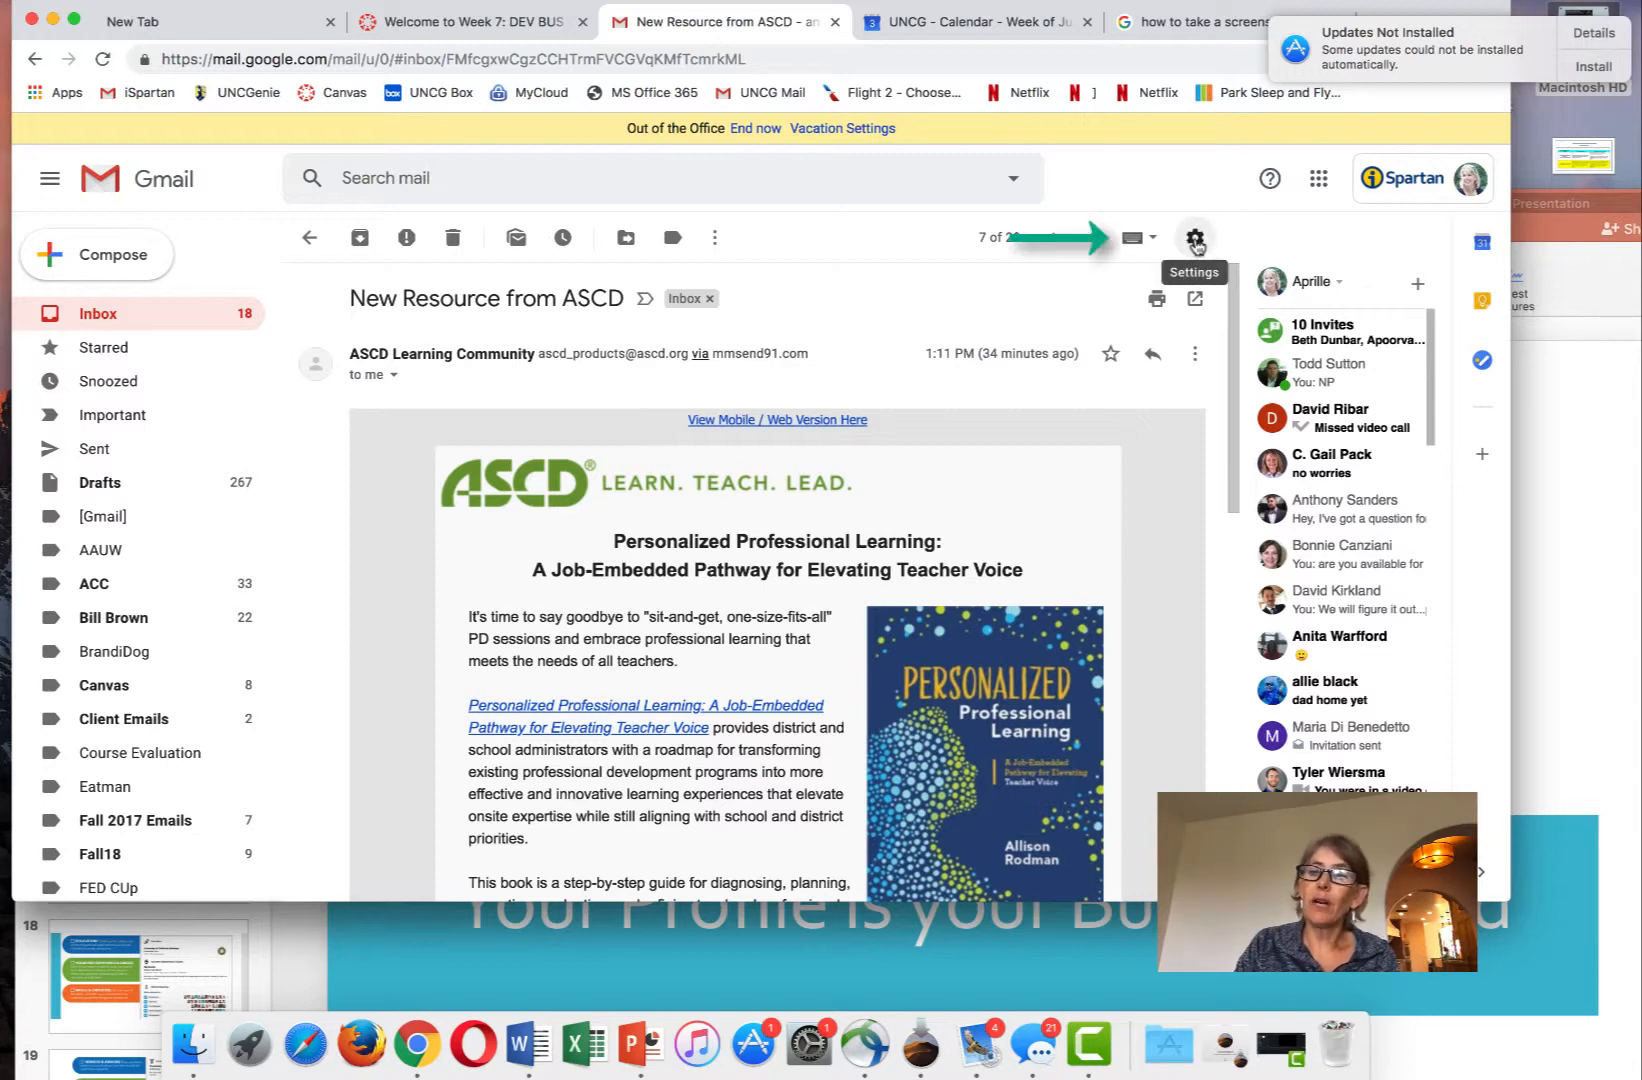
# Open the Gmail settings menu from the gear icon over the ASCD email
pyautogui.click(1193, 236)
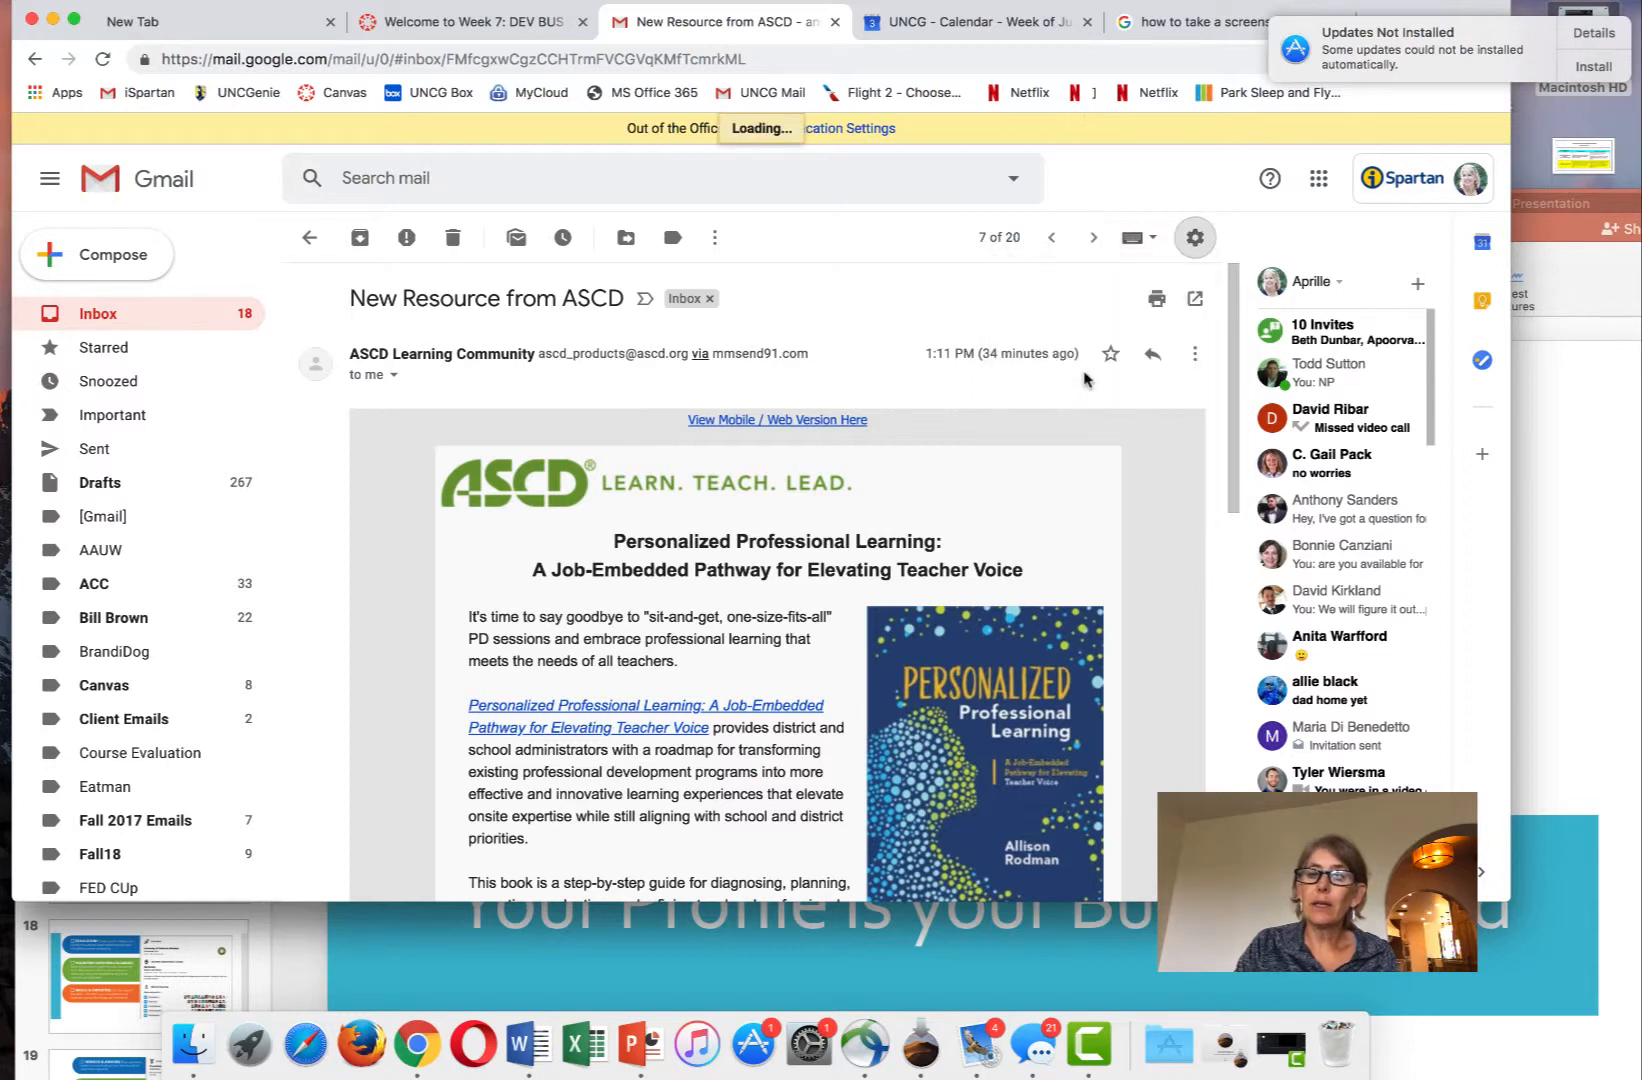
# Open the General settings page and scroll down to the existing UNCG signature
pyautogui.click(1195, 237)
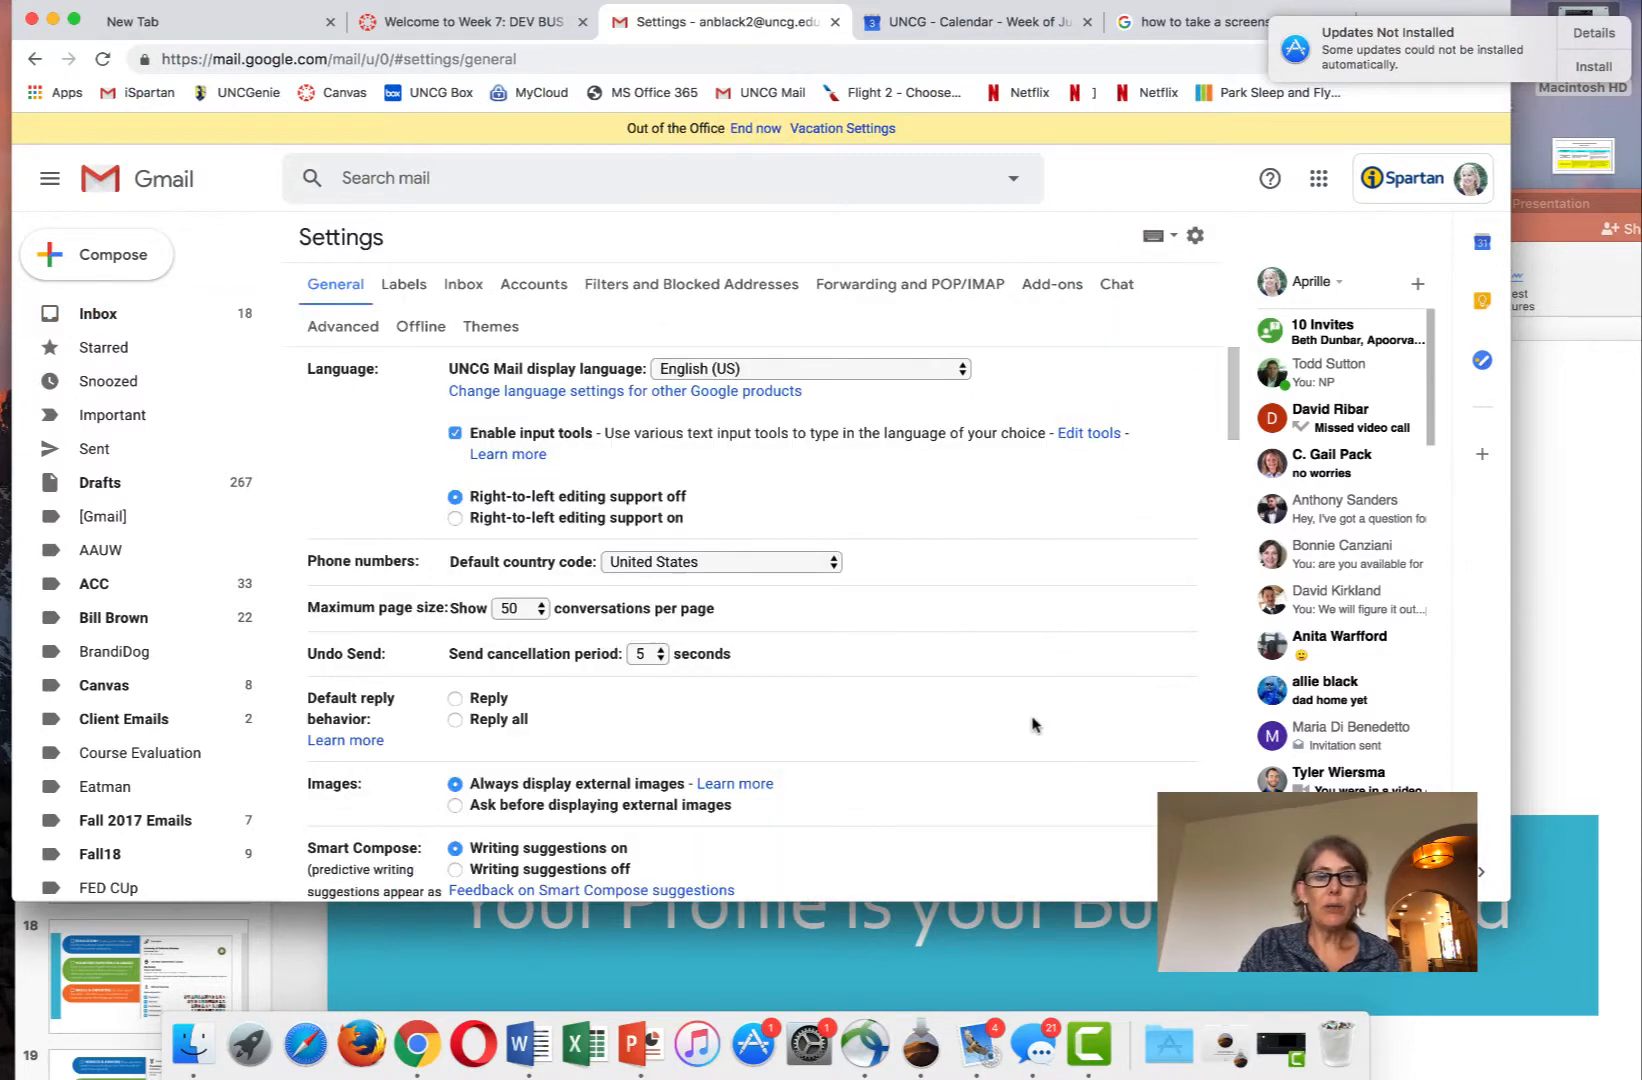
pyautogui.scroll(-3)
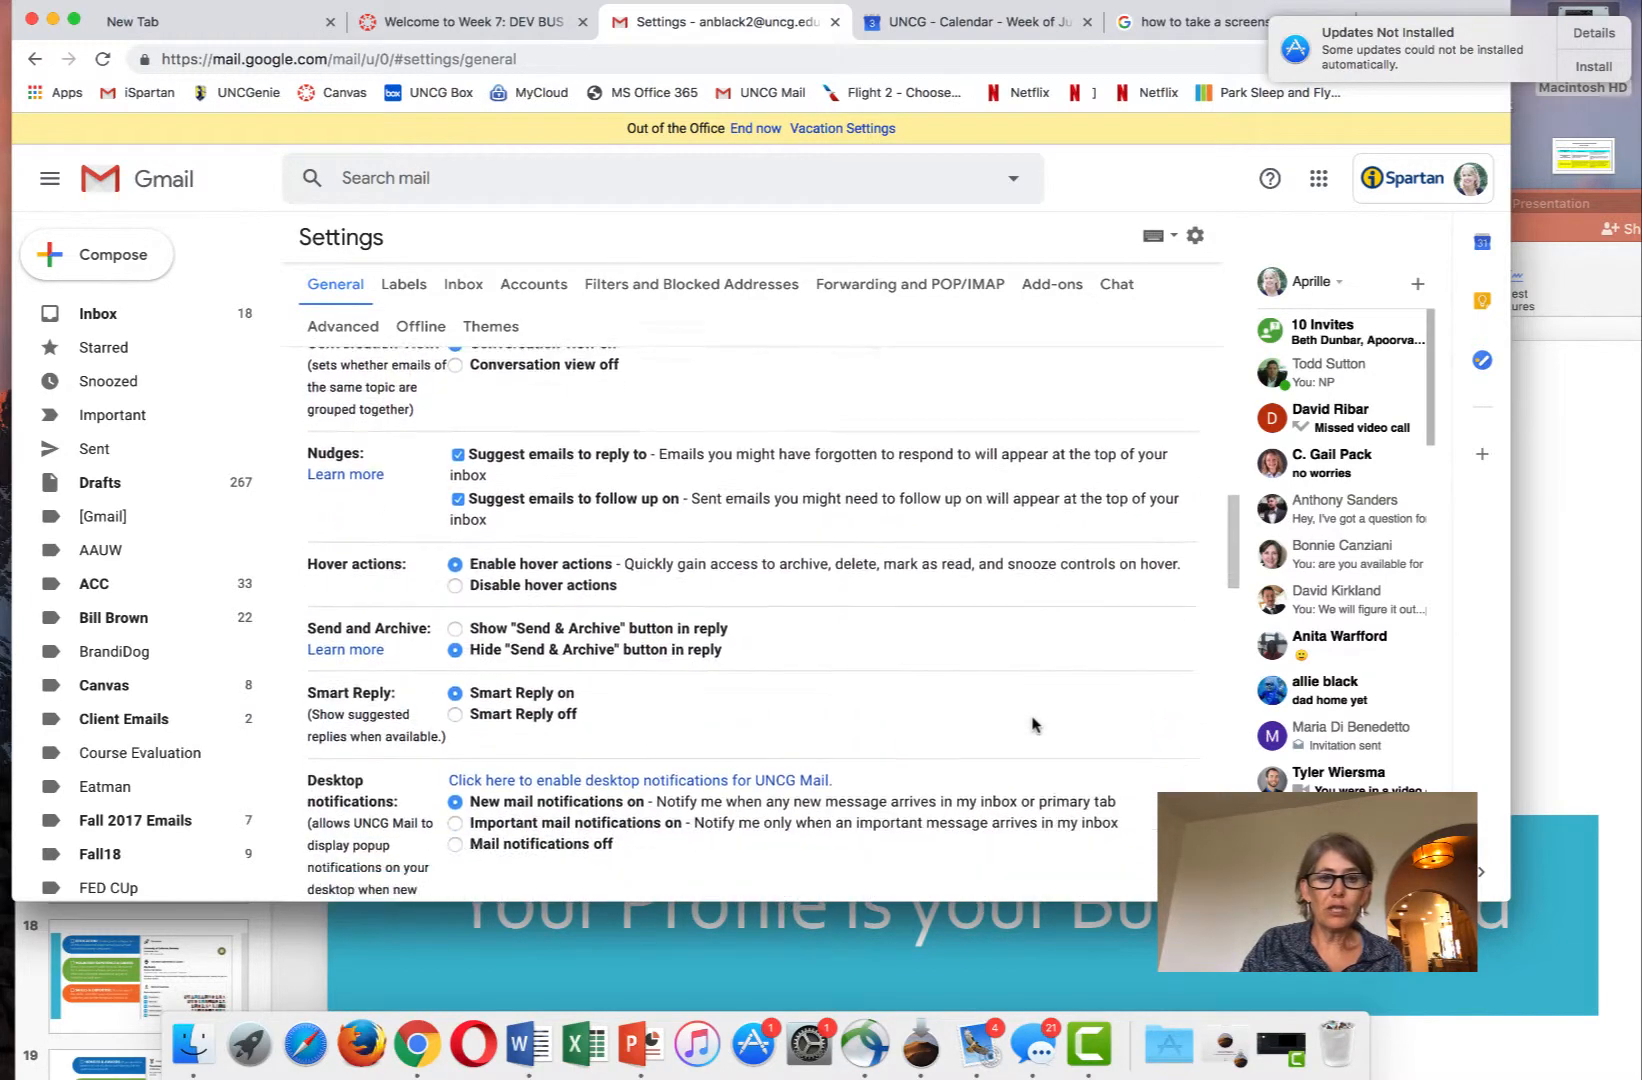
pyautogui.scroll(-3)
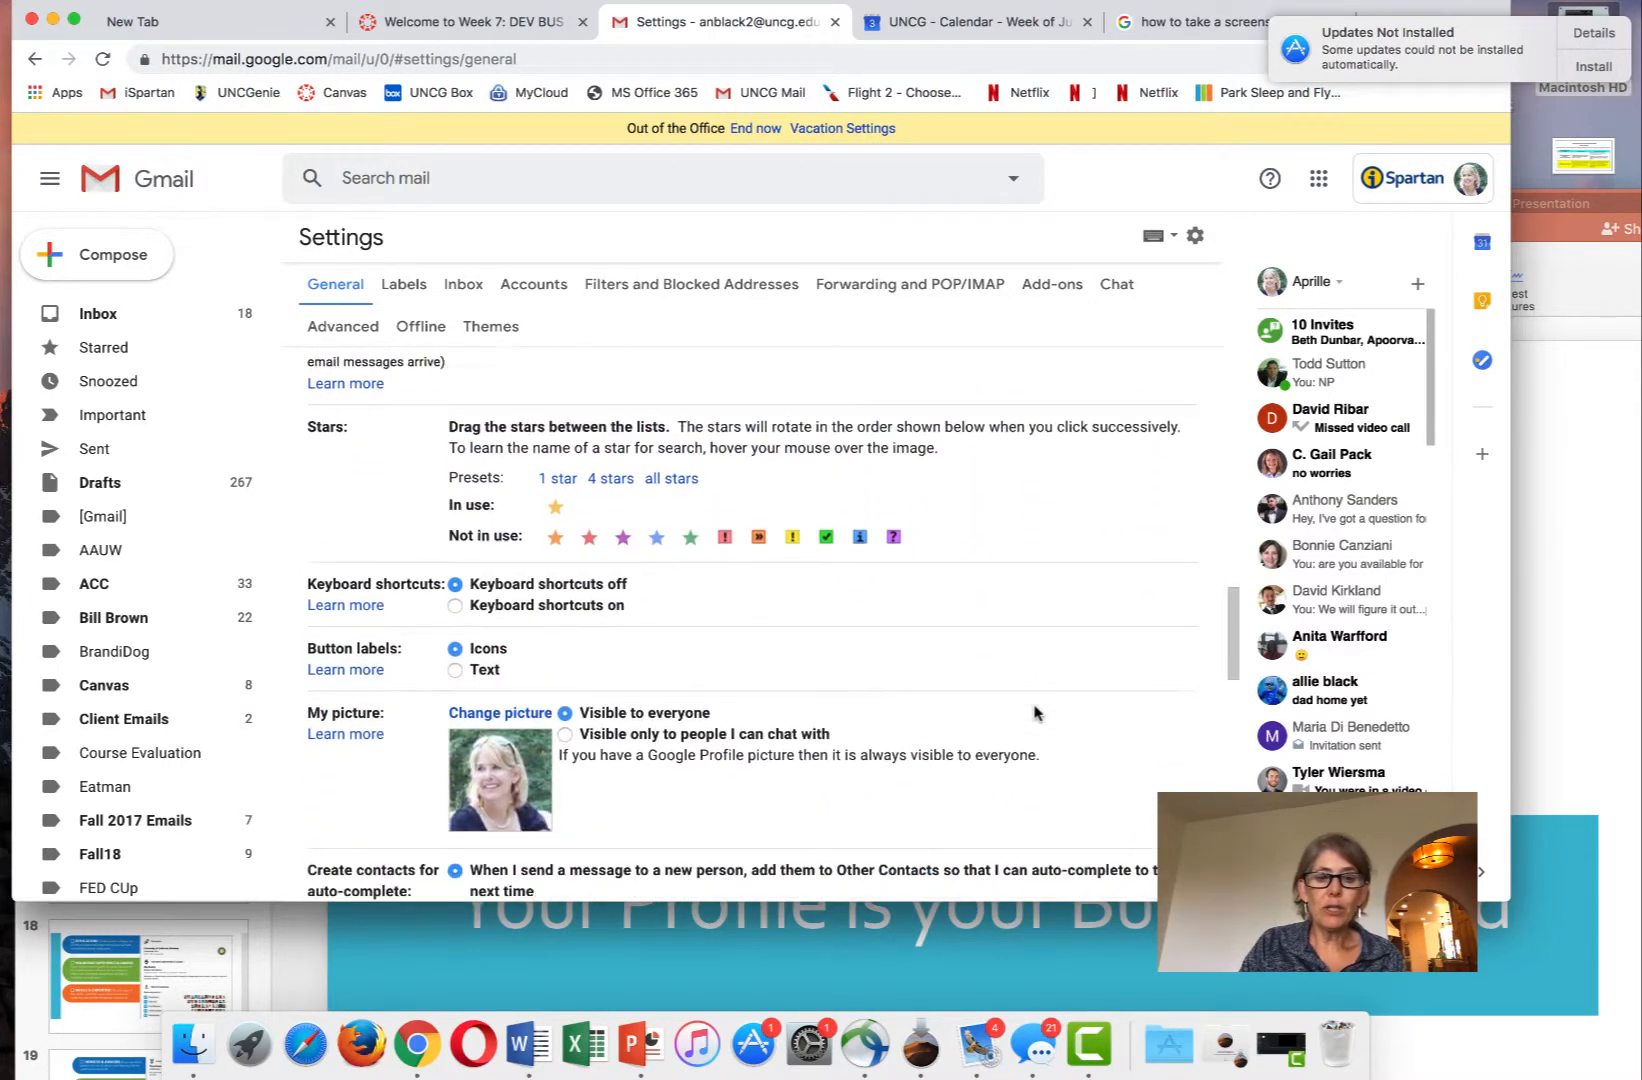
pyautogui.scroll(-3)
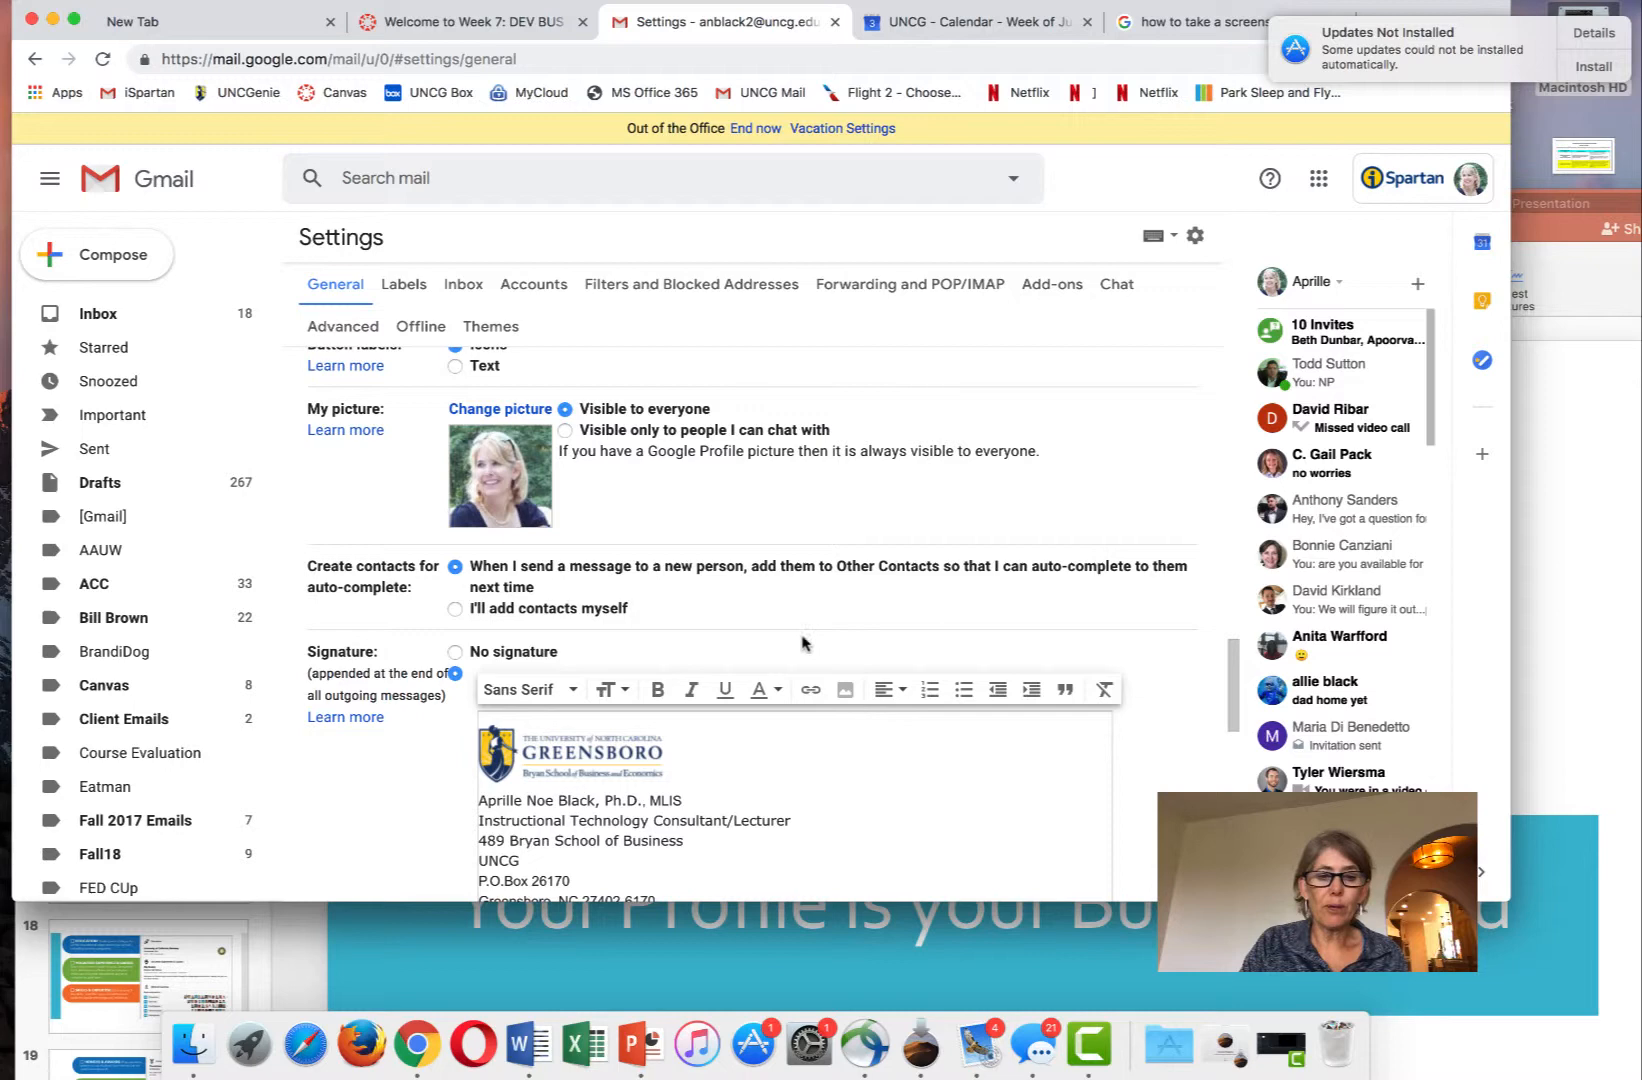
pyautogui.scroll(-3)
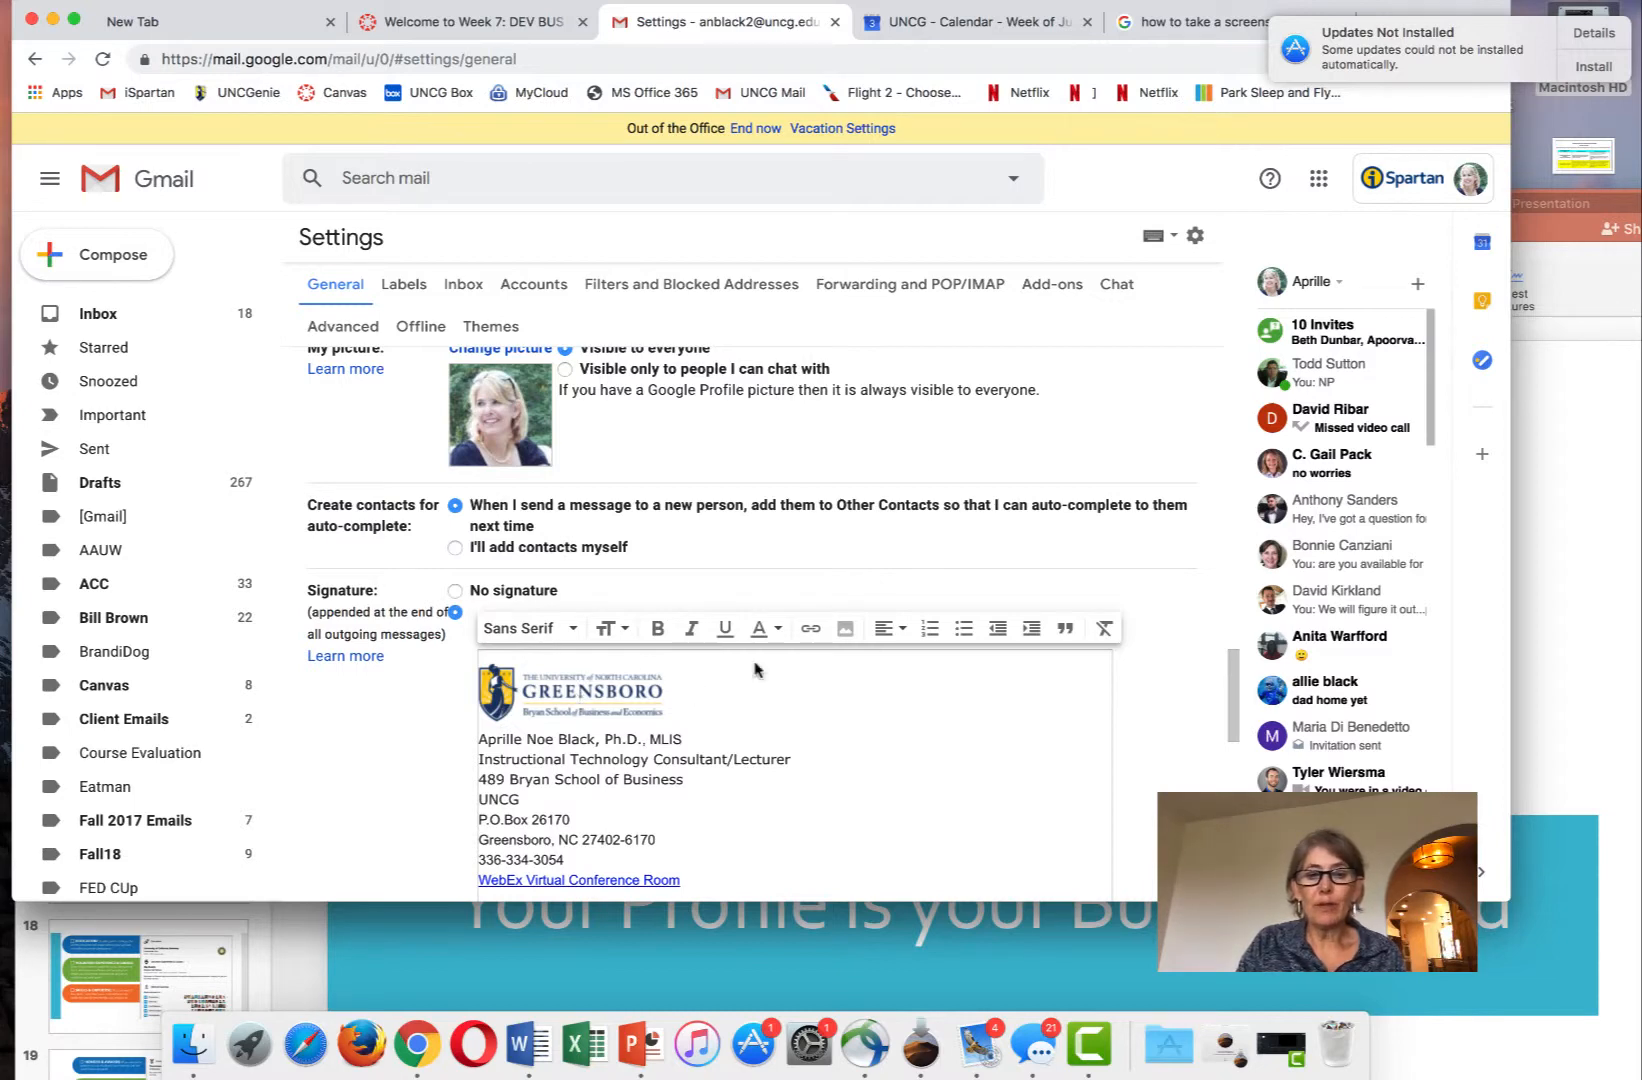
pyautogui.moveTo(844, 629)
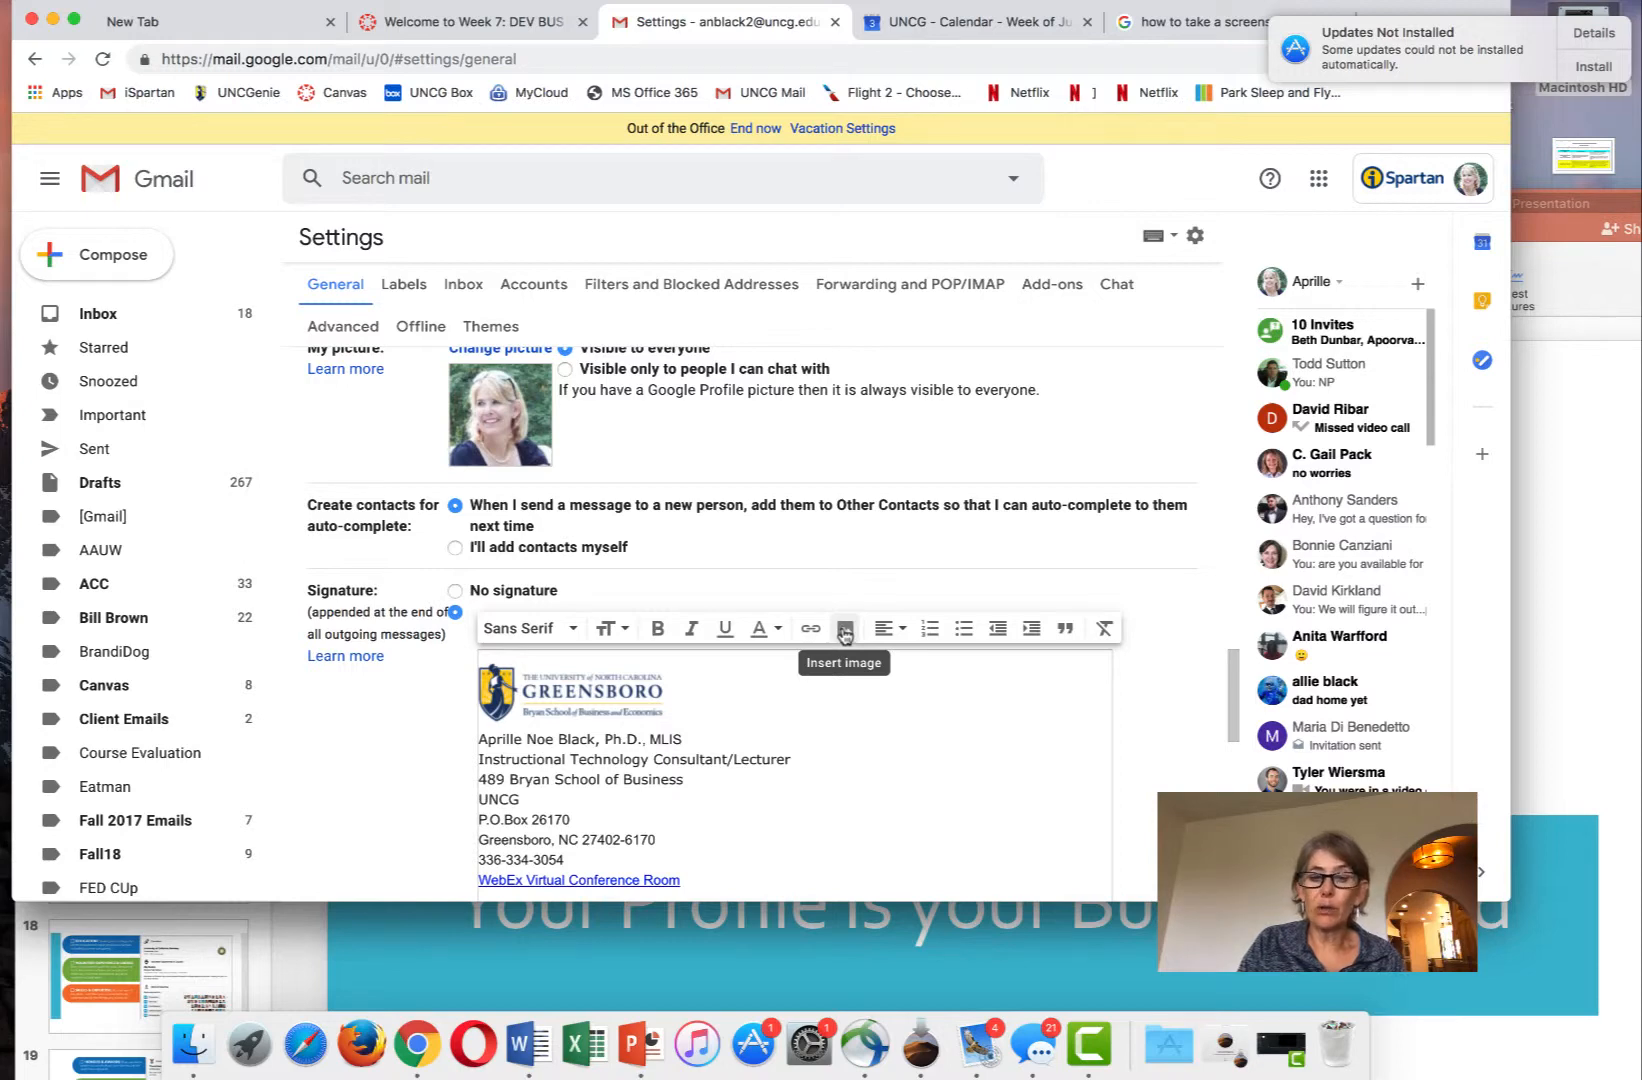
pyautogui.moveTo(798, 766)
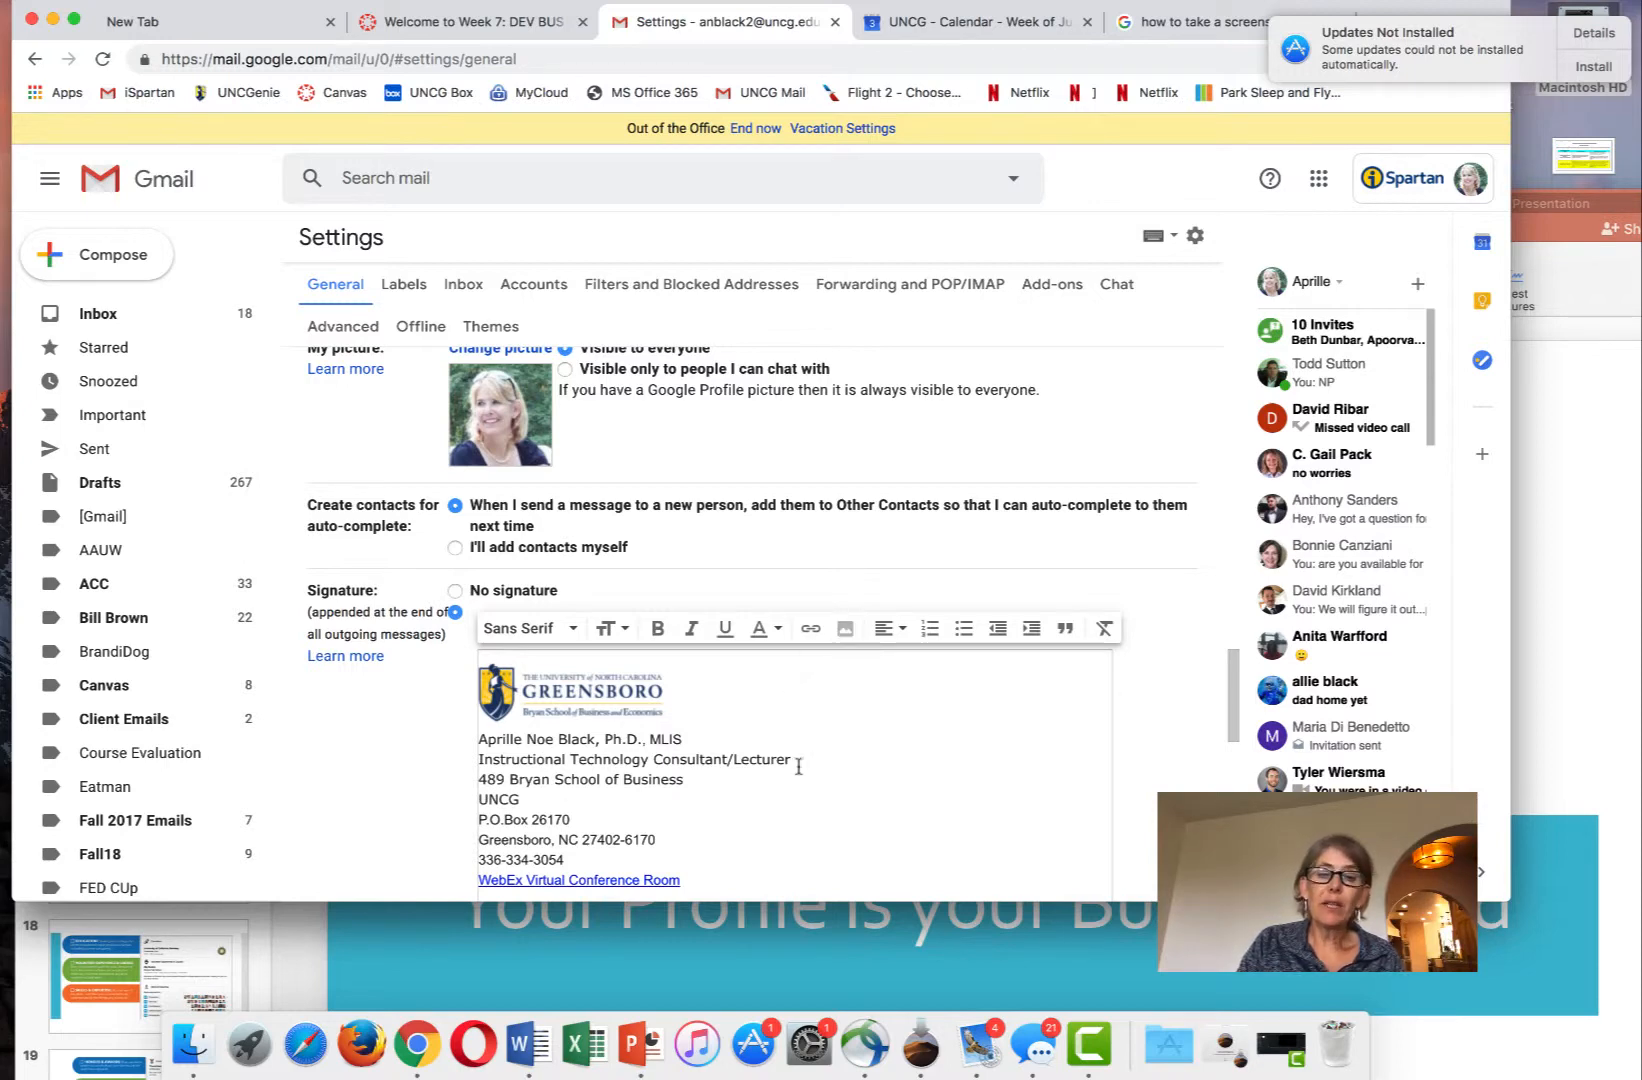
pyautogui.scroll(-3)
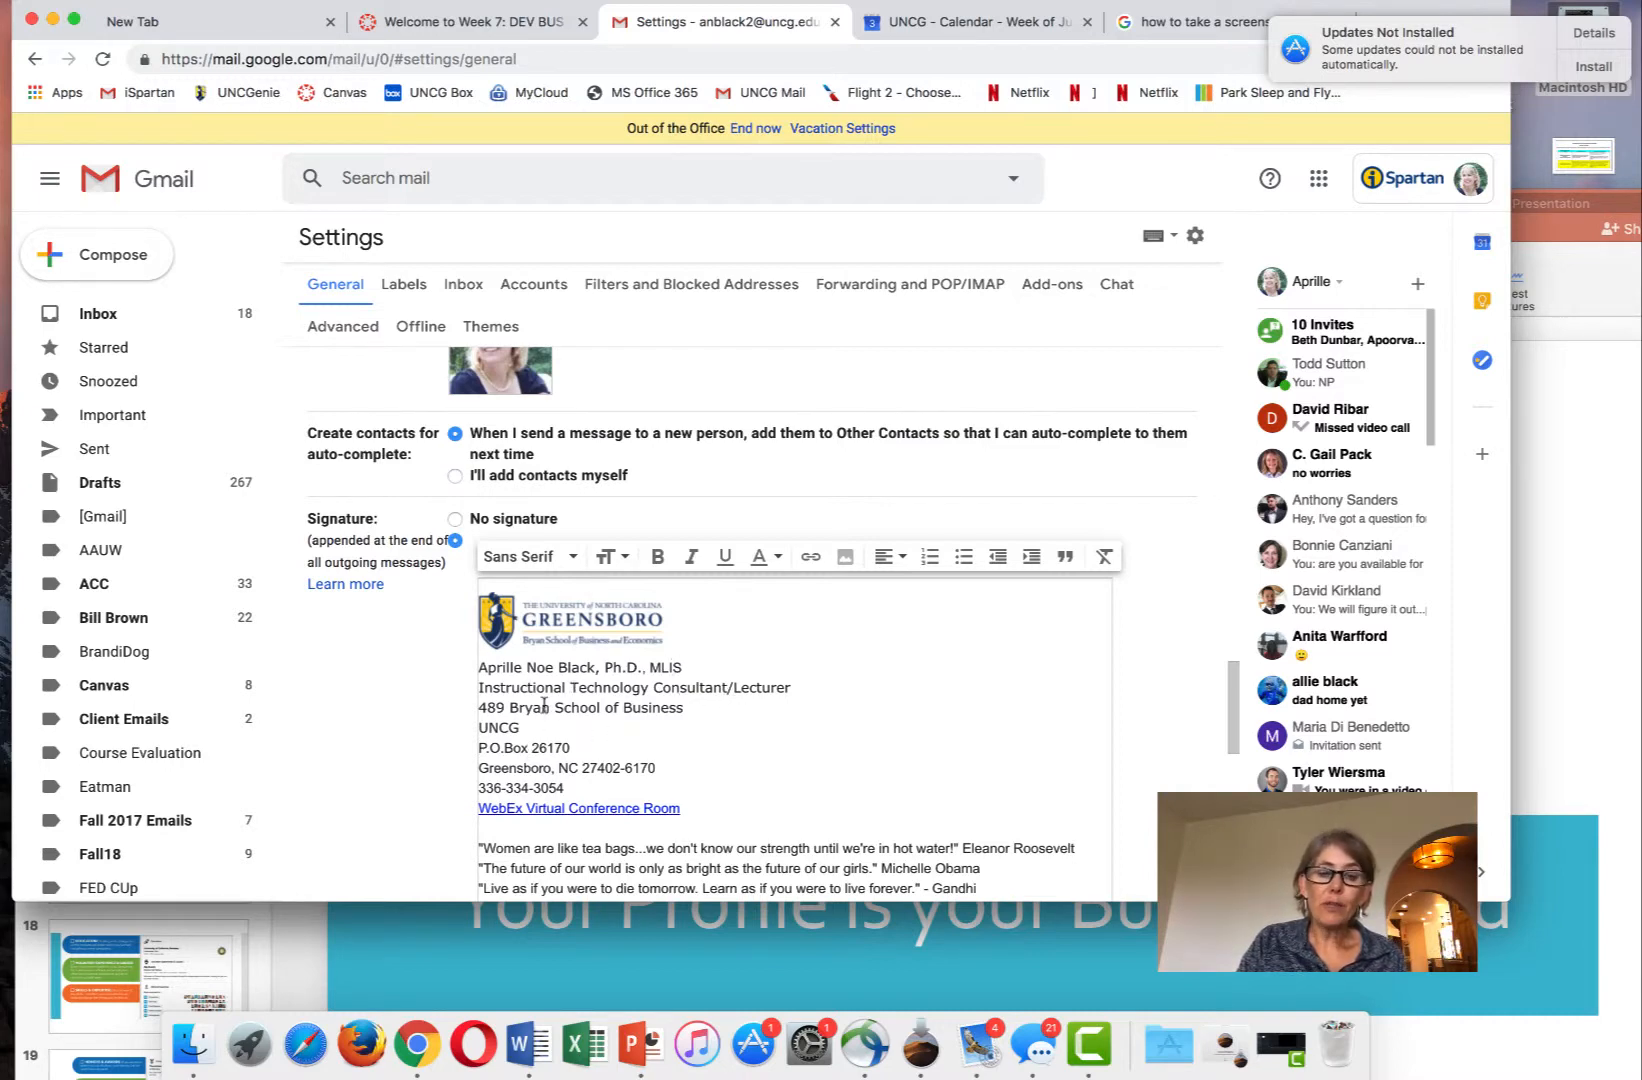
pyautogui.scroll(-3)
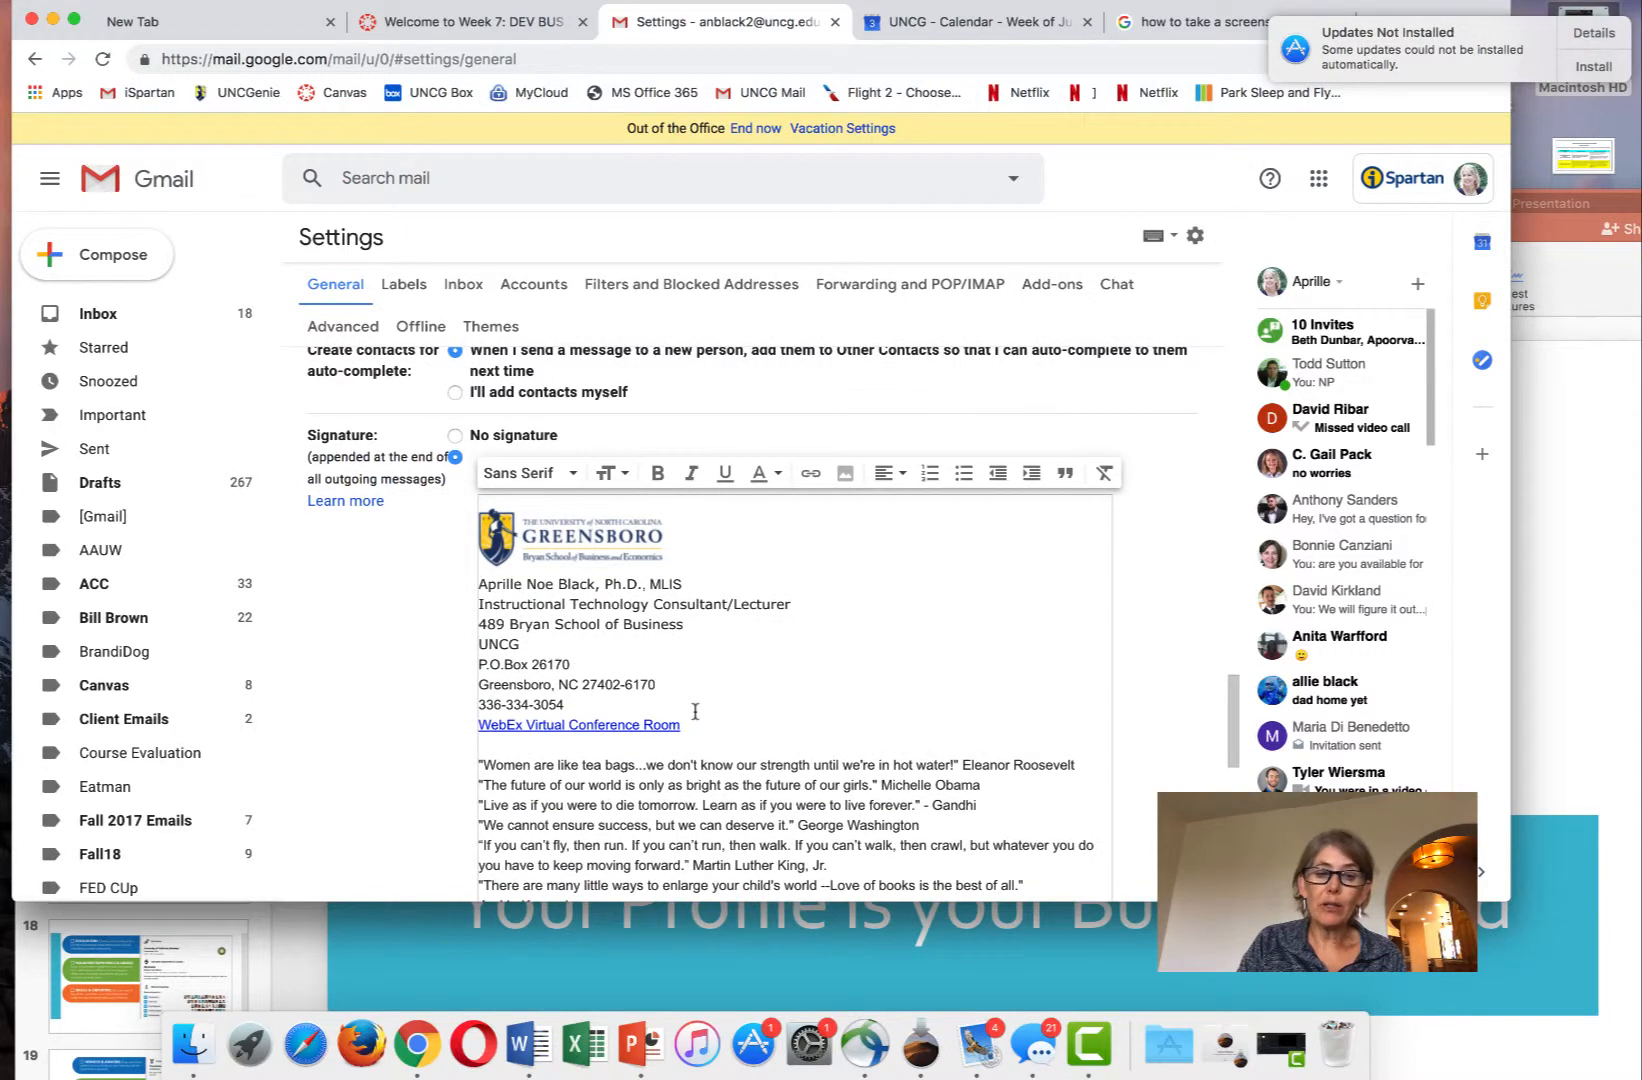